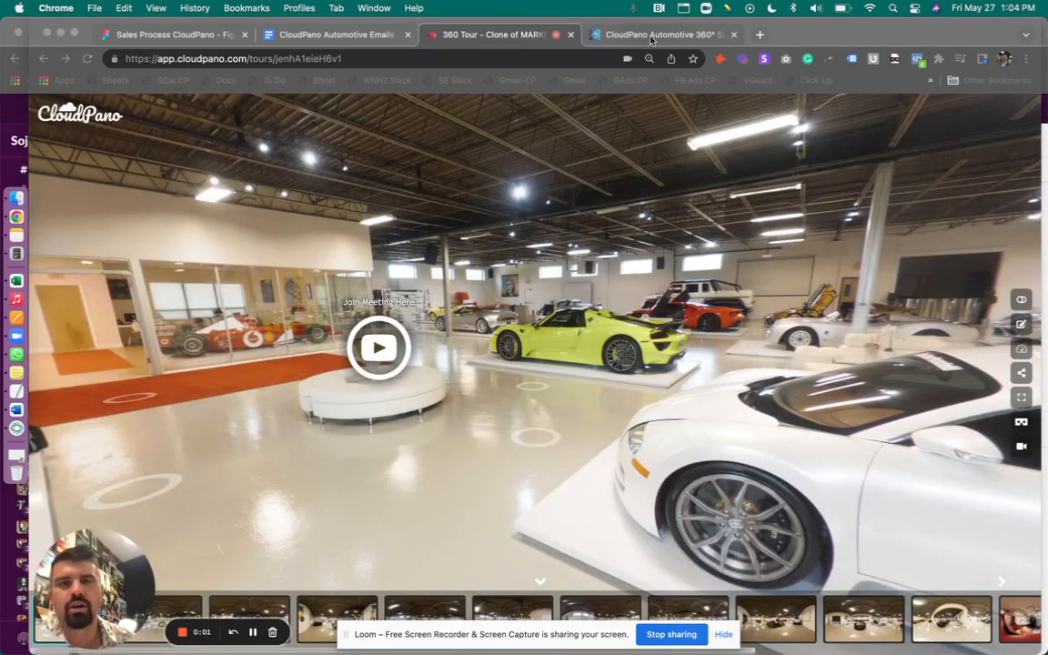
{"action": "mouse_move", "coordinate": [654, 34]}
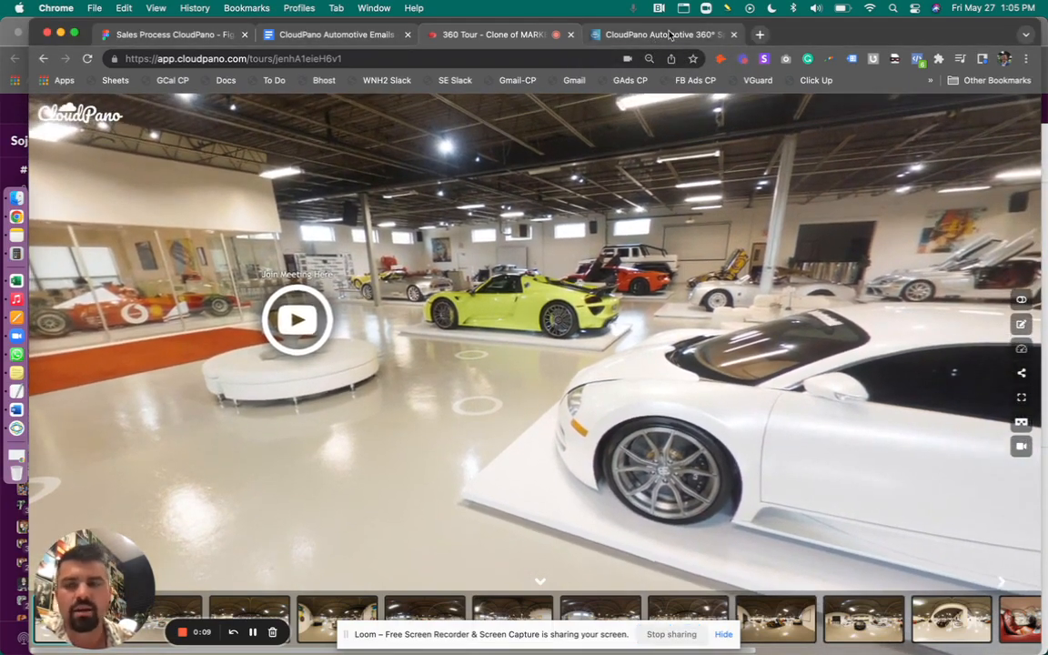
{"action": "mouse_move", "coordinate": [663, 34]}
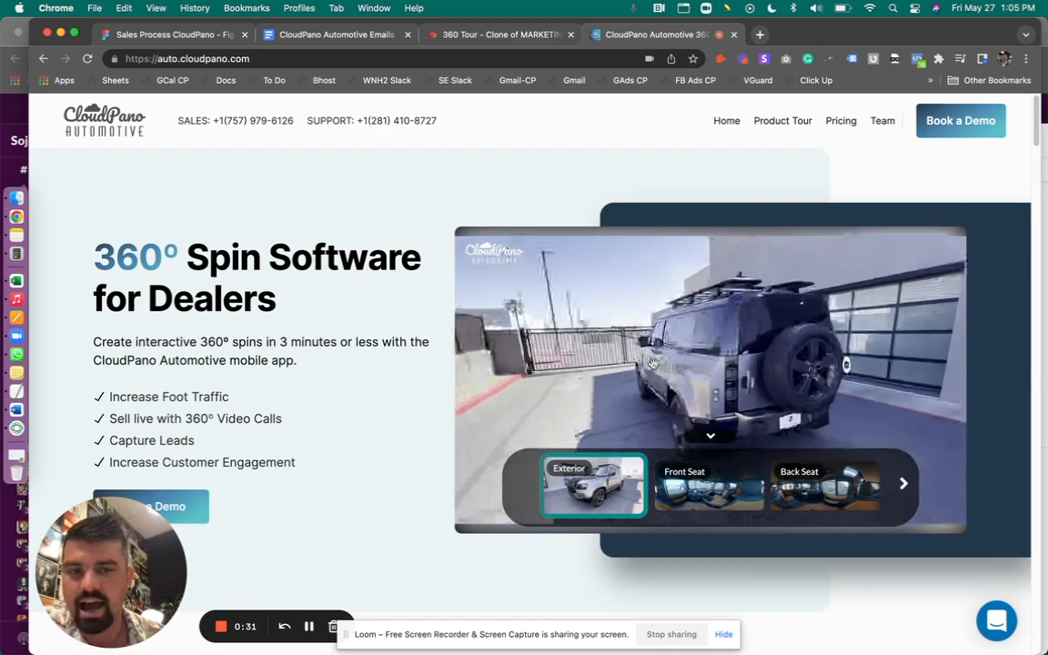
Rotate the silver SUV's 360 spin, then view its Front Seat and Back Seat interiors
{"action": "left_click_drag", "start_coordinate": [654, 364], "coordinate": [622, 349]}
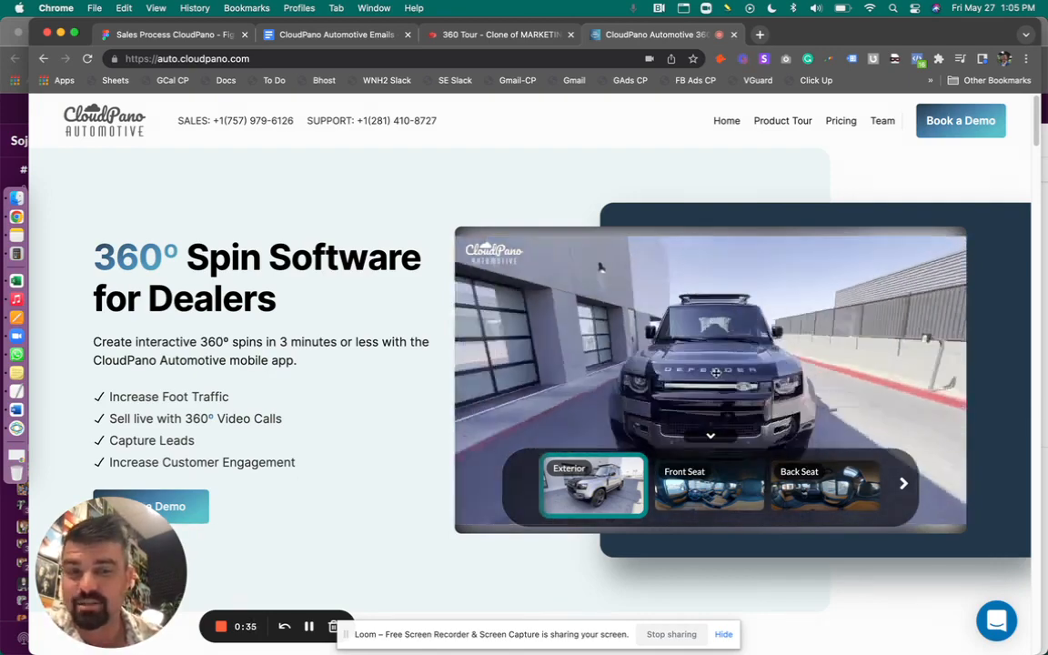
{"action": "left_click", "coordinate": [709, 484]}
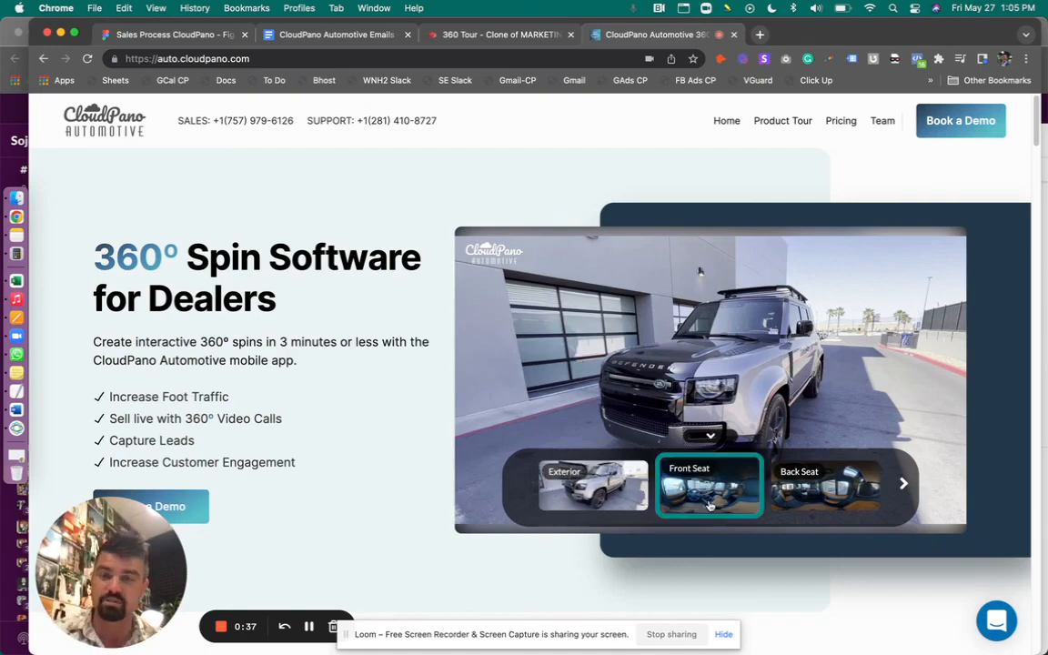
{"action": "left_click", "coordinate": [709, 484]}
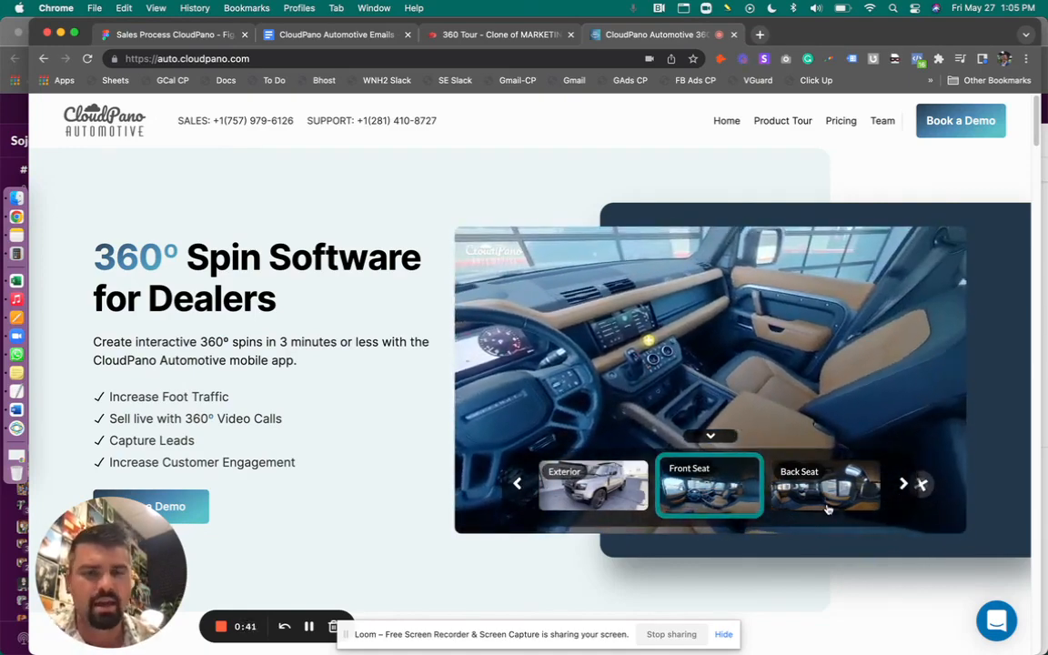
{"action": "left_click", "coordinate": [824, 484]}
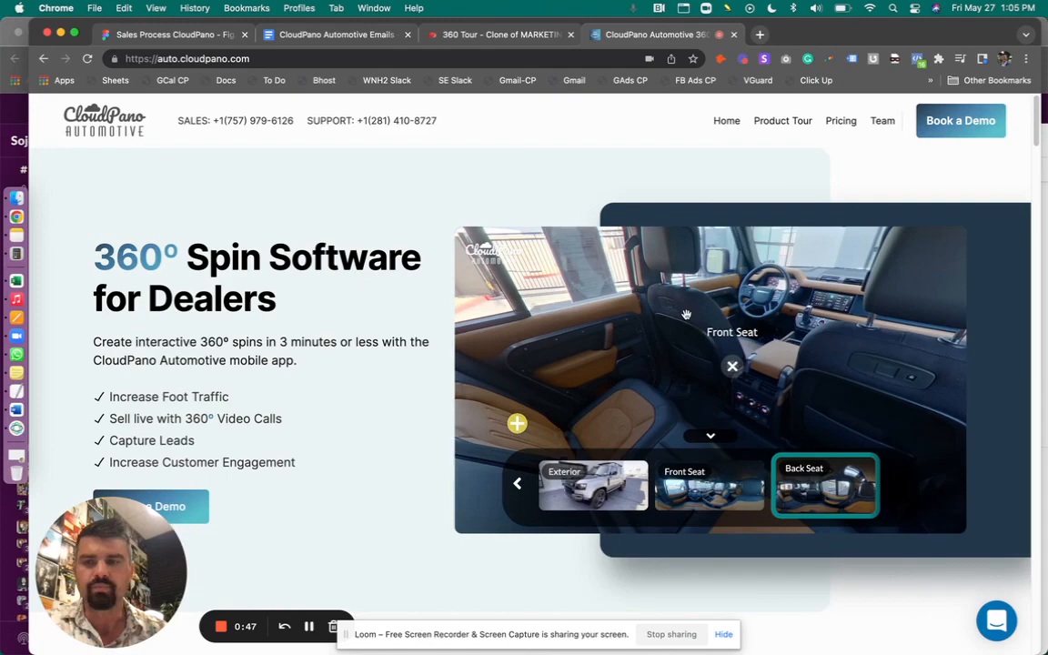
Scroll the homepage through customer logos and testimonials back to the virtual showroom section
{"action": "scroll", "scroll_direction": "down", "scroll_amount": 3}
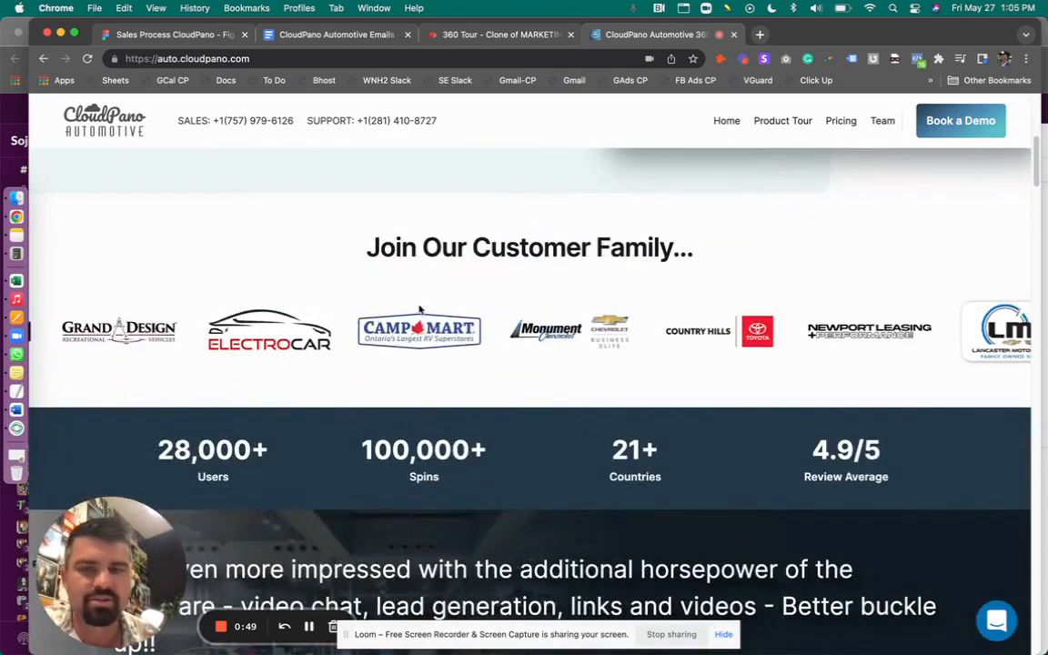
{"action": "scroll", "scroll_direction": "down", "scroll_amount": 3}
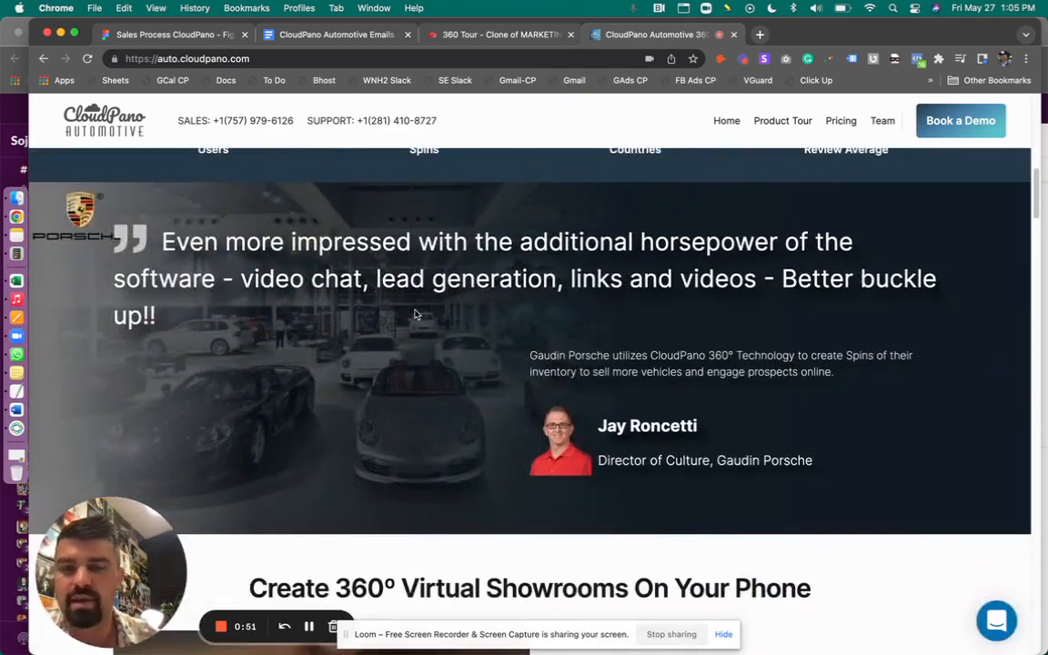
{"action": "scroll", "scroll_direction": "down", "scroll_amount": 3}
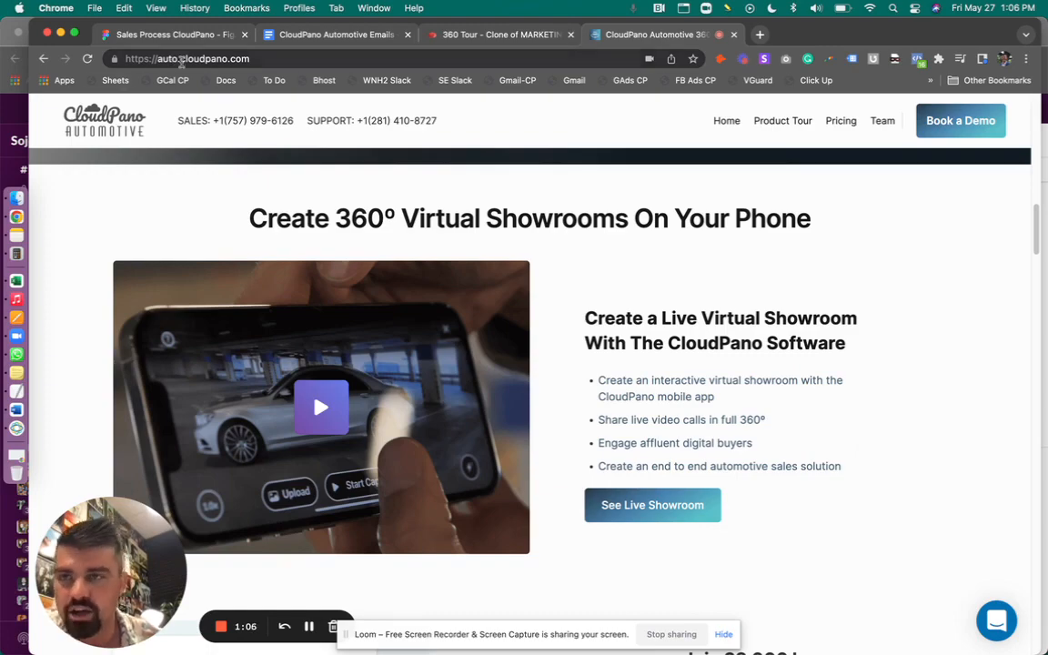
{"action": "scroll", "scroll_direction": "down", "scroll_amount": 3}
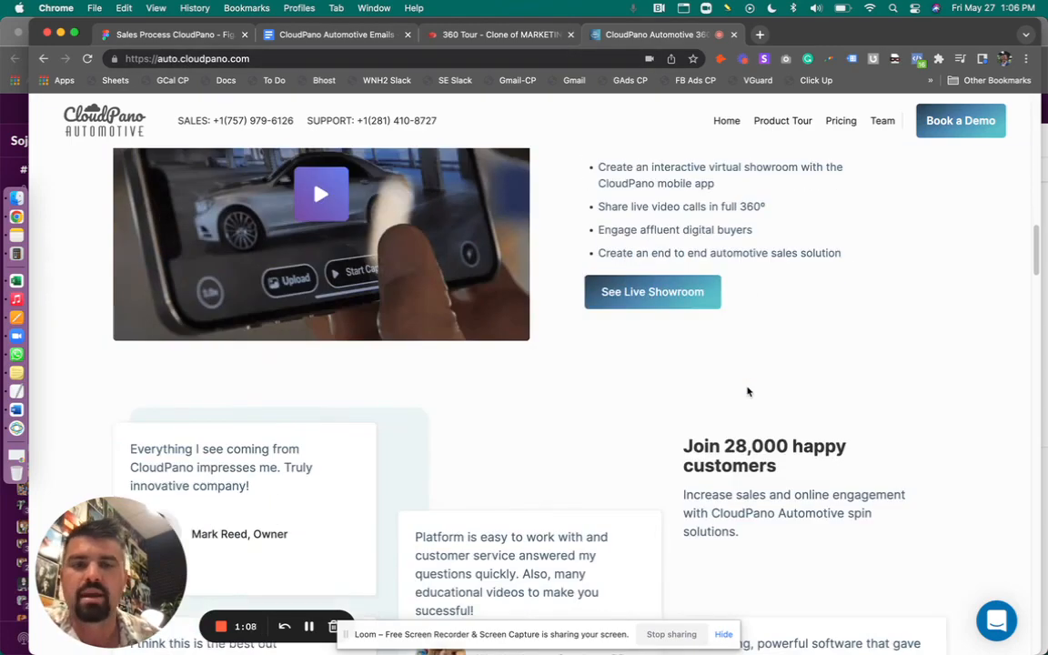
{"action": "scroll", "scroll_direction": "up", "scroll_amount": 3}
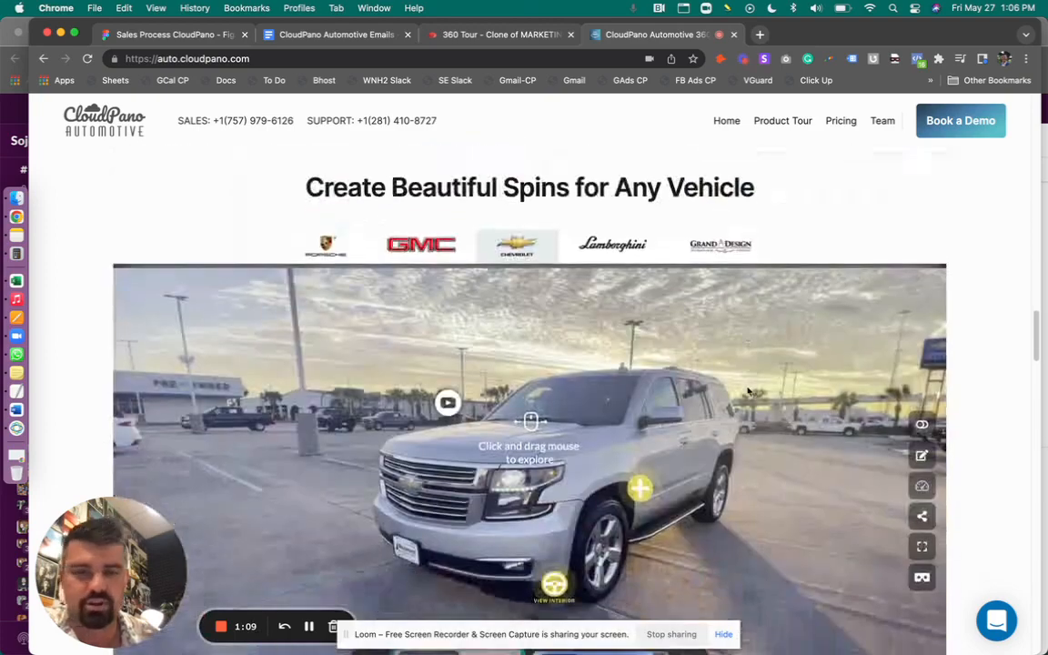
{"action": "scroll", "scroll_direction": "down", "scroll_amount": 3}
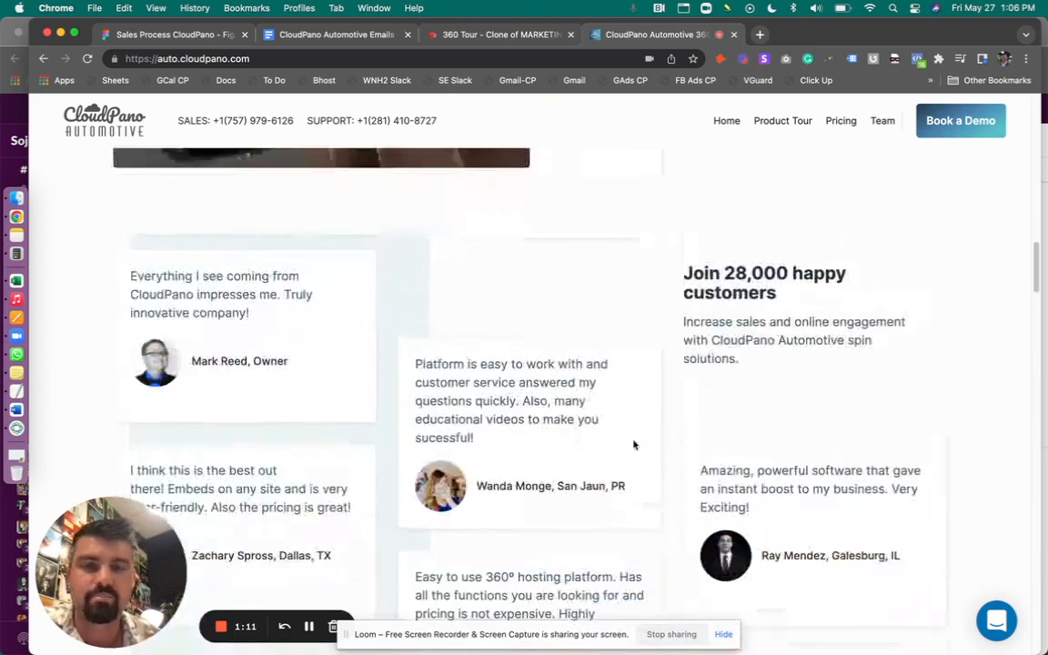
{"action": "scroll", "scroll_direction": "up", "scroll_amount": 3}
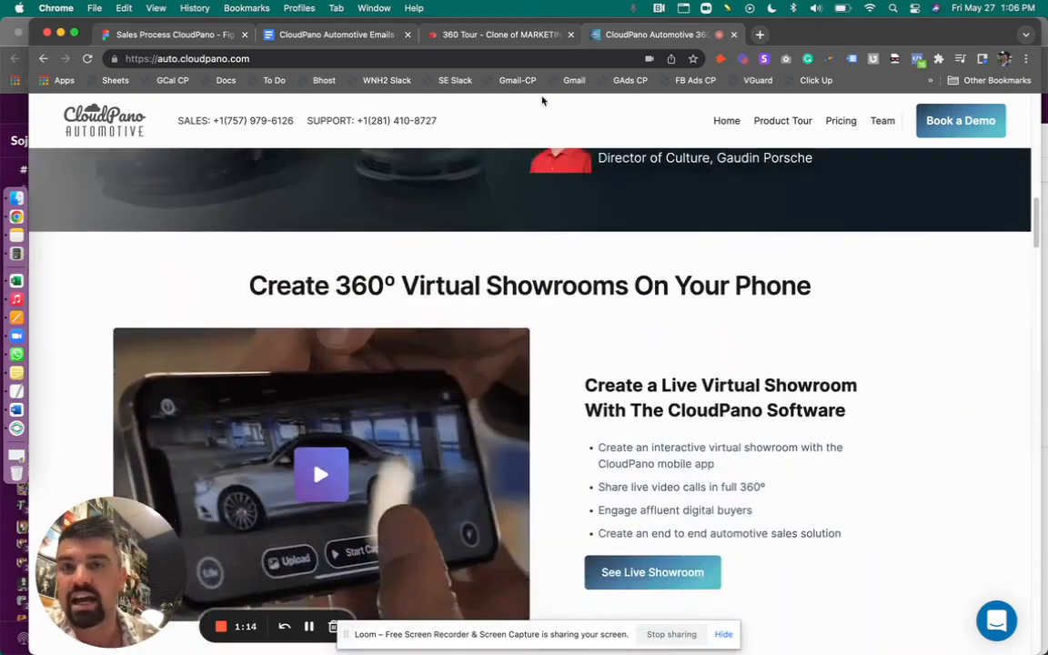
{"action": "mouse_move", "coordinate": [500, 33]}
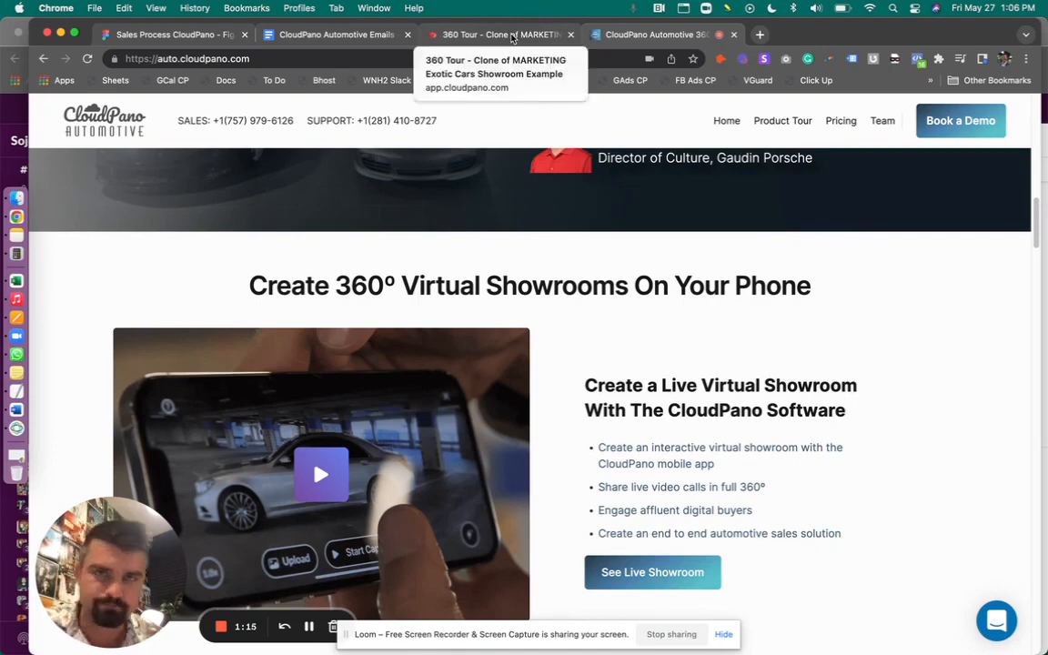
Look around the exotic cars showroom floor and the Lamborghini's seat and dashboard interior
{"action": "left_click", "coordinate": [495, 35]}
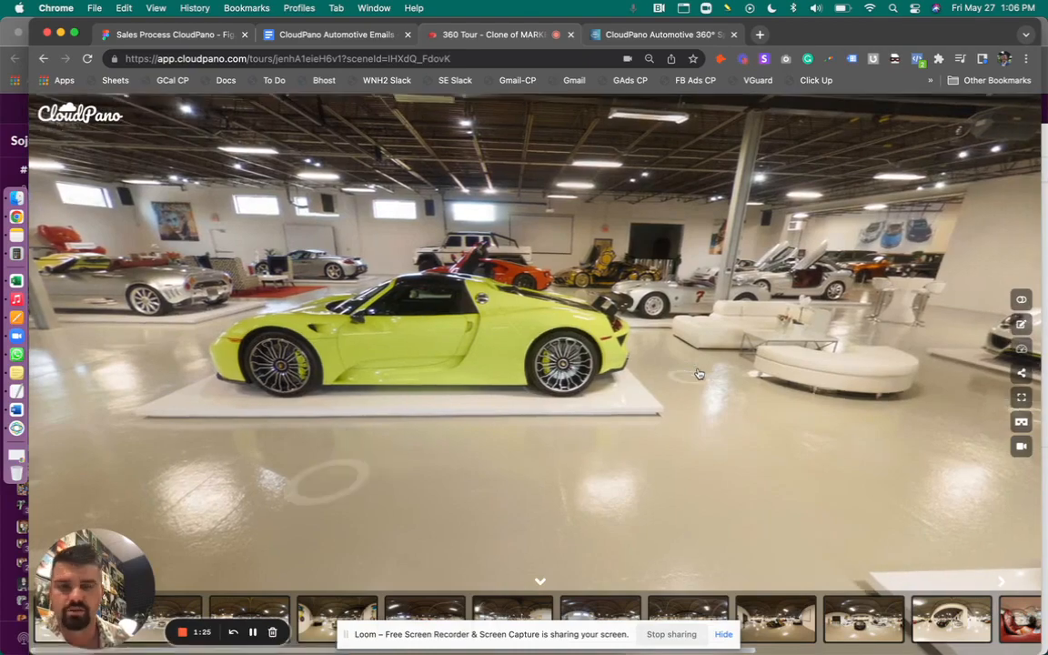
{"action": "left_click_drag", "start_coordinate": [698, 373], "coordinate": [346, 395]}
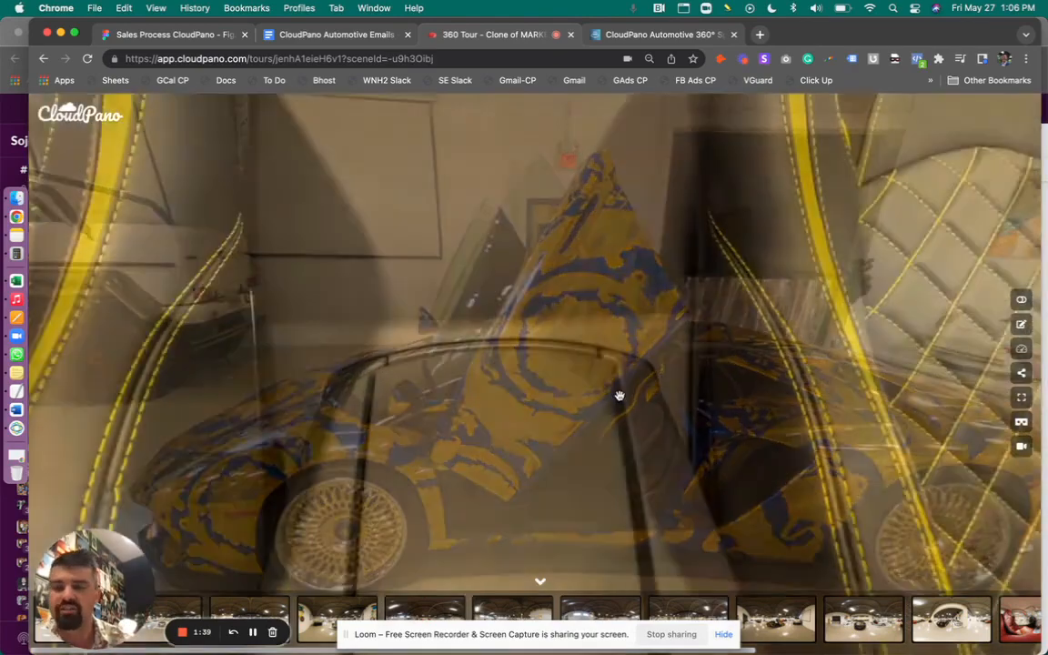
{"action": "left_click_drag", "start_coordinate": [619, 397], "coordinate": [680, 324]}
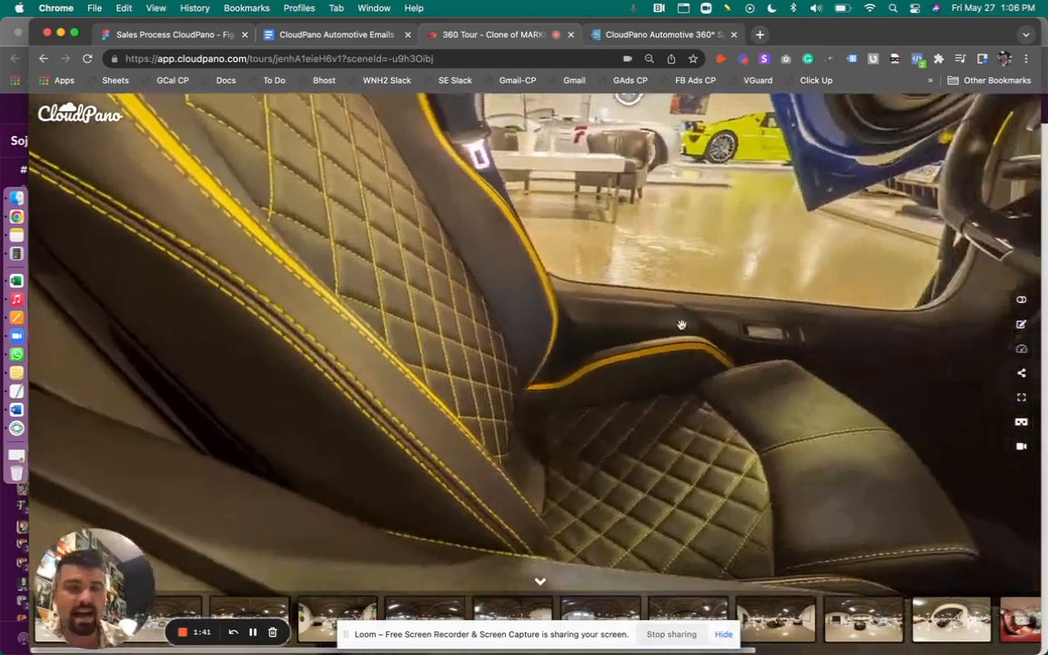
{"action": "left_click_drag", "start_coordinate": [680, 323], "coordinate": [516, 340]}
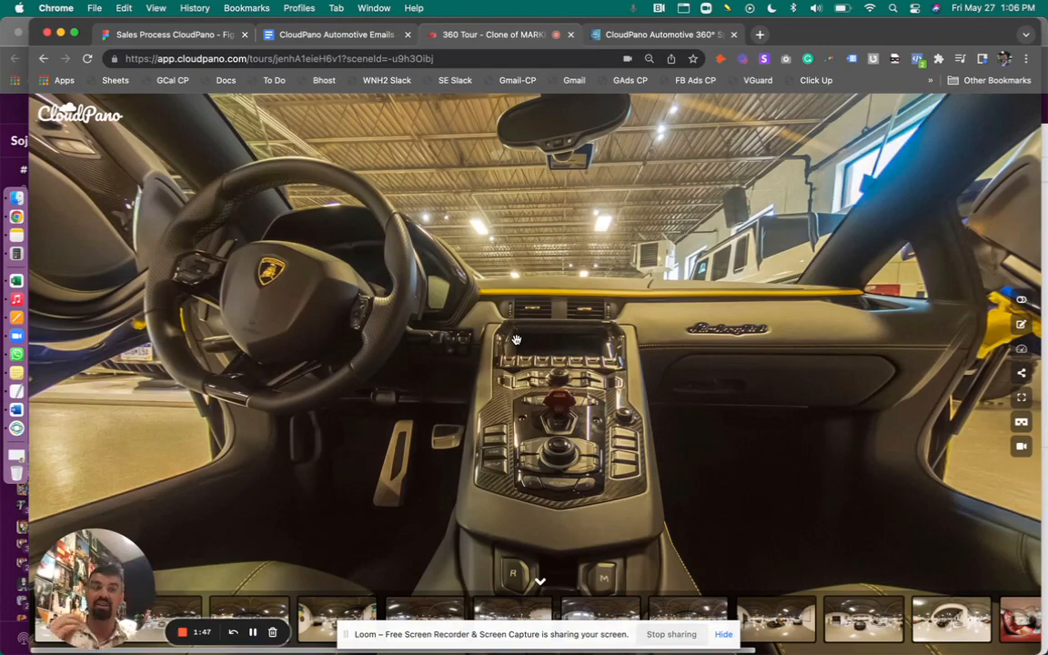
{"action": "left_click_drag", "start_coordinate": [516, 342], "coordinate": [582, 324]}
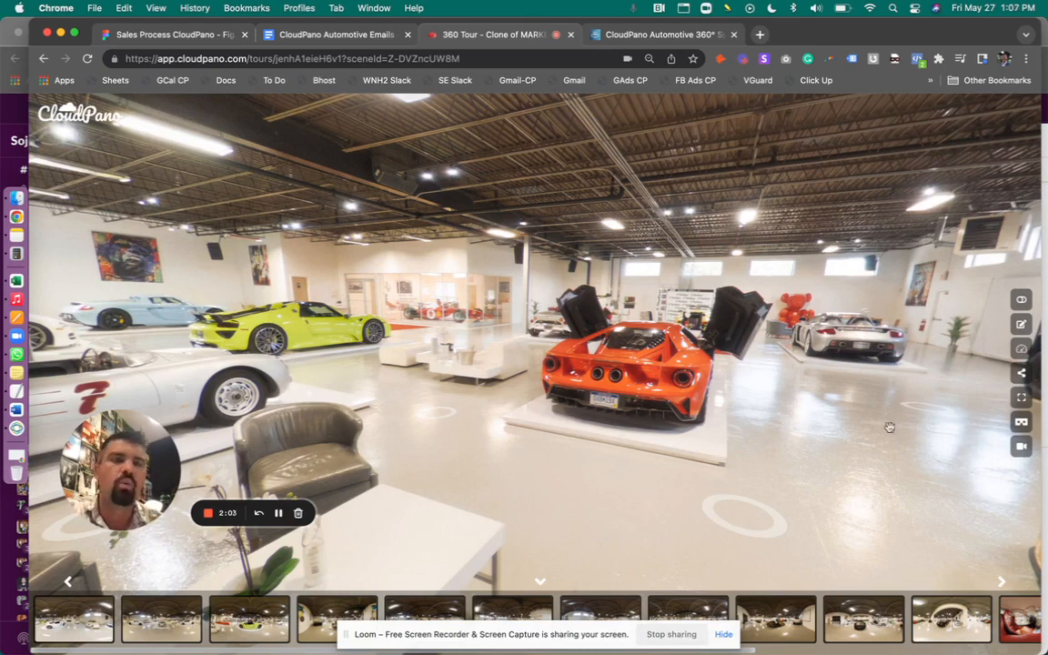
{"action": "mouse_move", "coordinate": [1022, 447]}
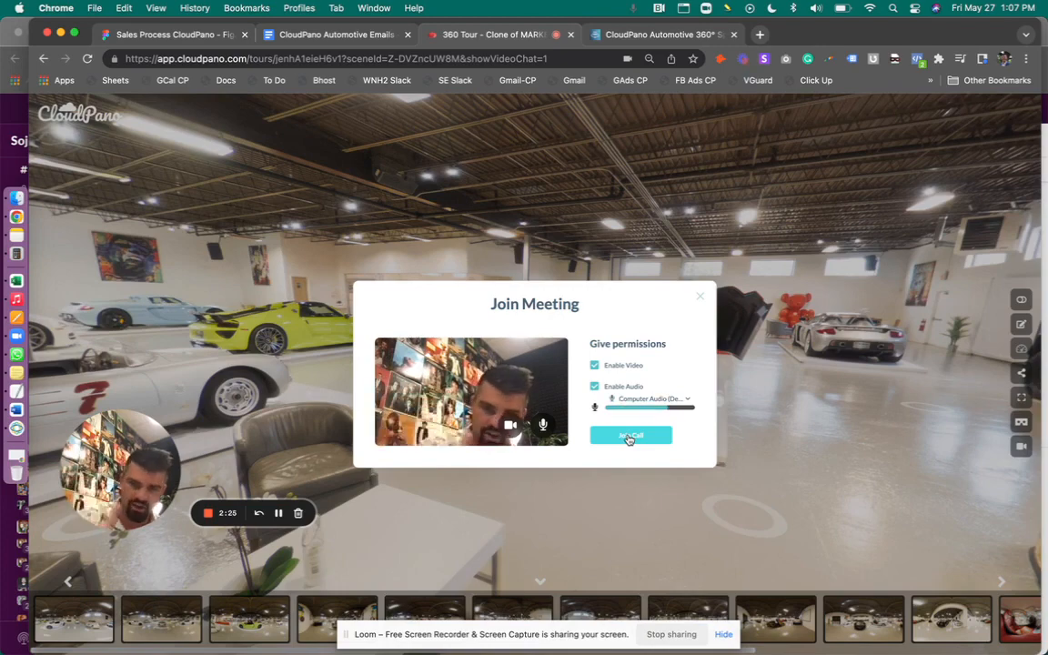
Join the live video meeting from the Join Meeting dialog
{"action": "left_click", "coordinate": [630, 435]}
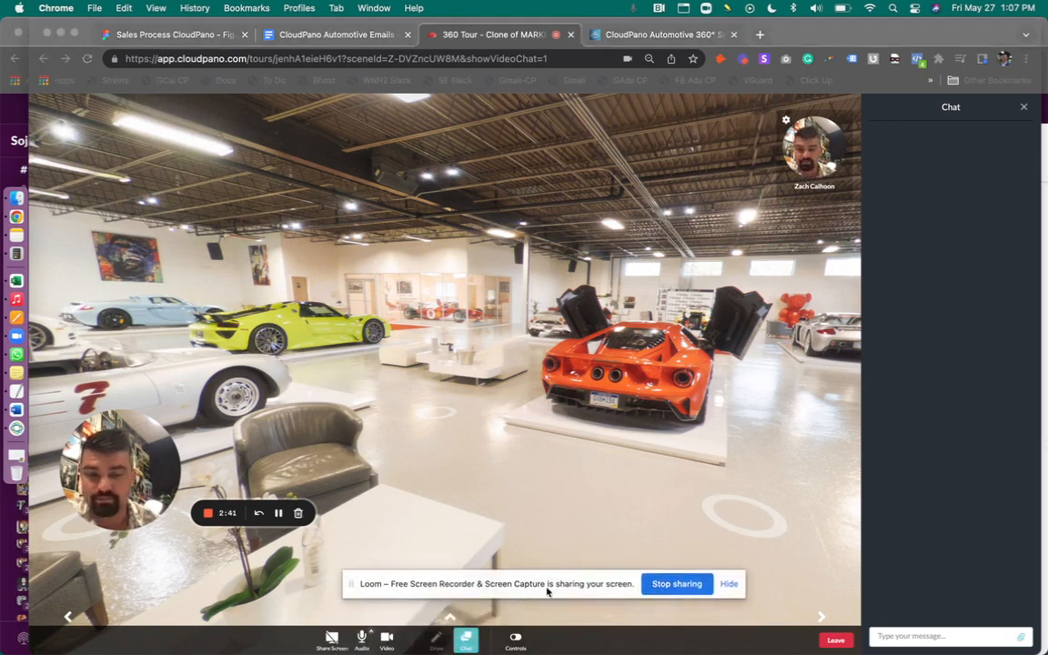
Move through showroom viewpoints up close to the orange supercar
{"action": "left_click", "coordinate": [728, 582]}
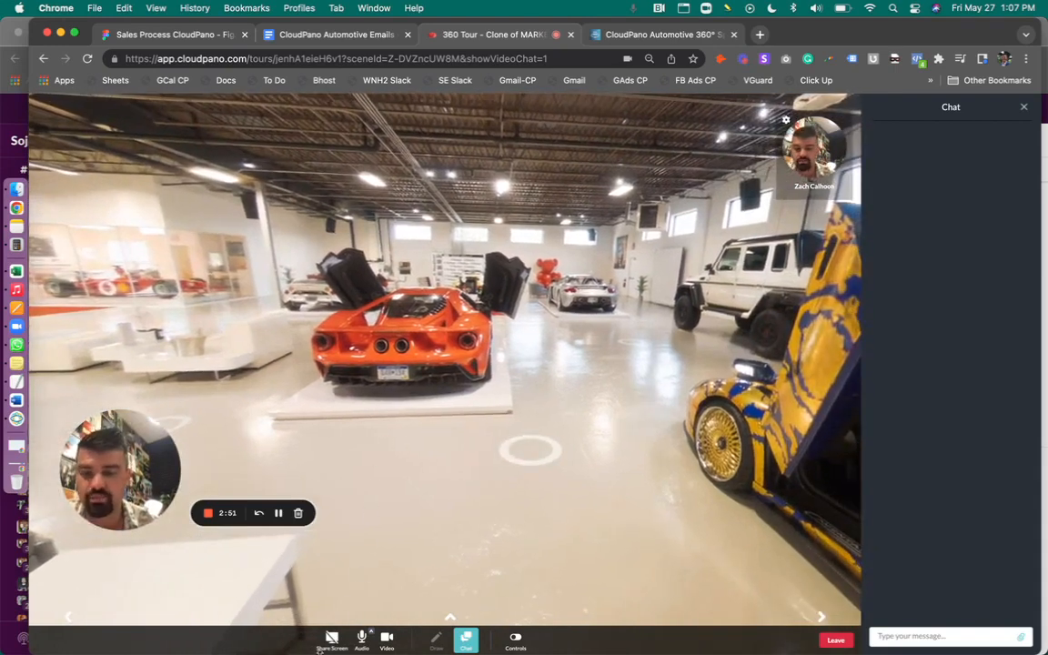
{"action": "left_click", "coordinate": [331, 640]}
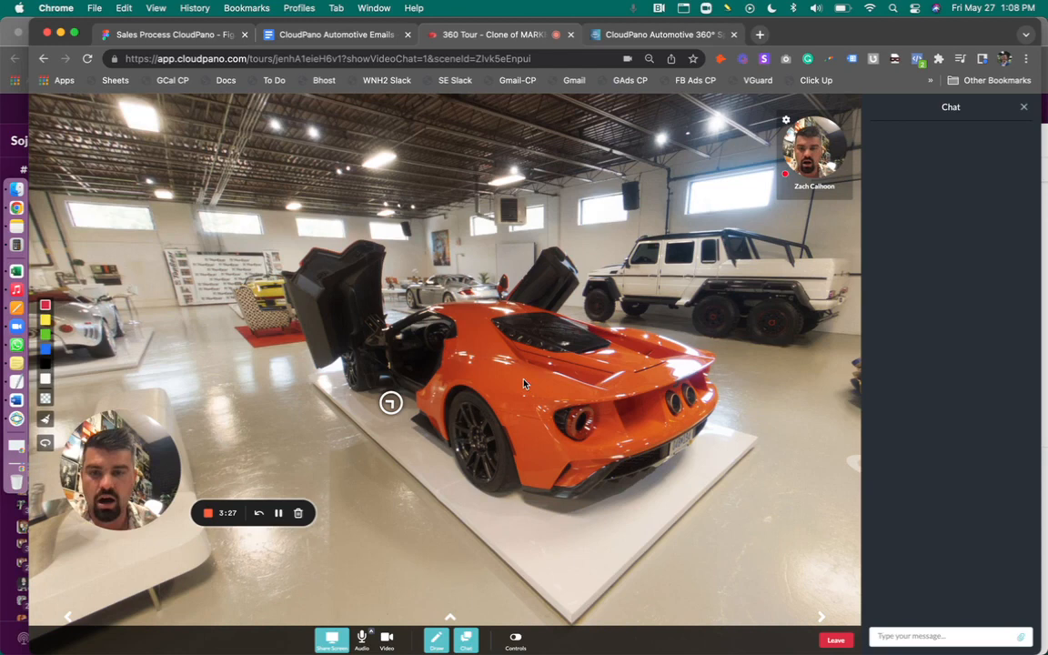
Circle parts of the orange supercar with the red pen, then step inside its cabin
{"action": "left_click_drag", "start_coordinate": [527, 382], "coordinate": [335, 442]}
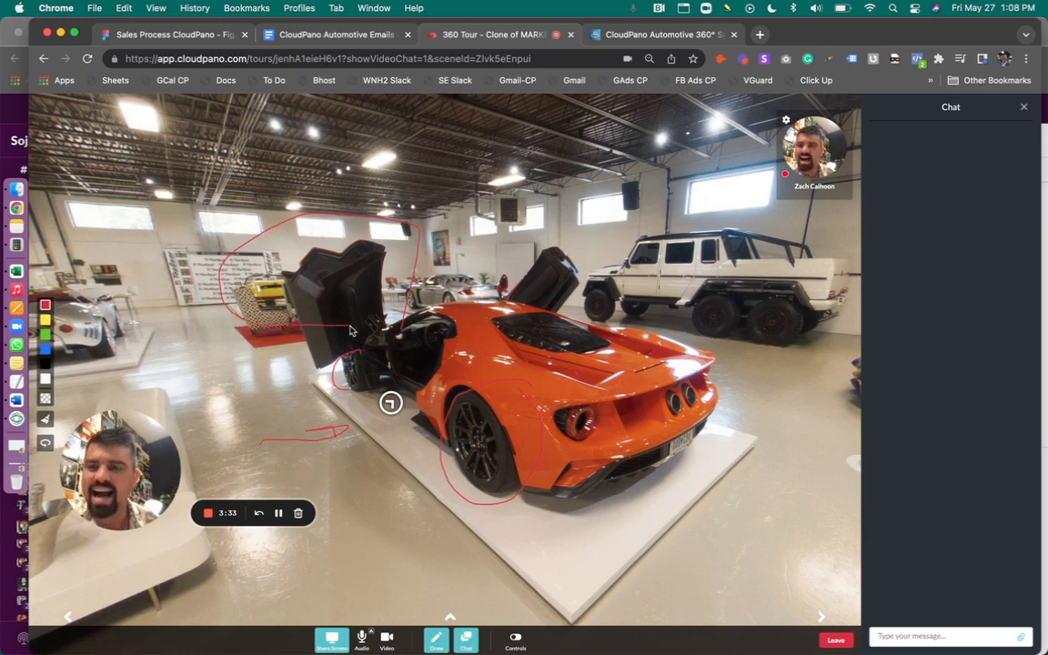
{"action": "left_click", "coordinate": [298, 513]}
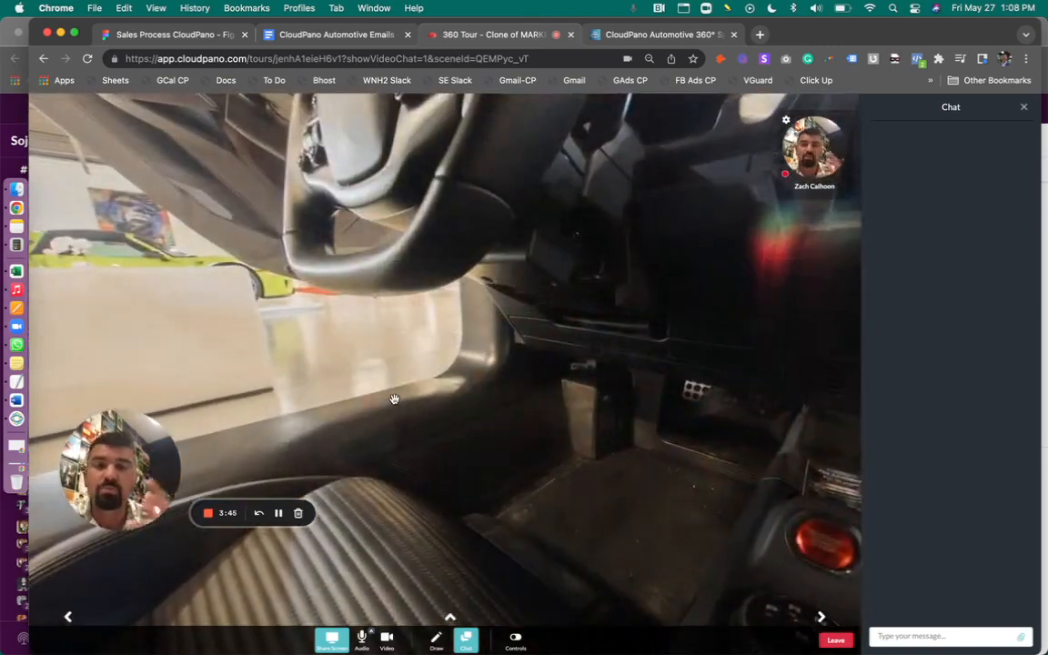
Look around from inside the car toward the showroom floor
{"action": "left_click_drag", "start_coordinate": [392, 399], "coordinate": [473, 415]}
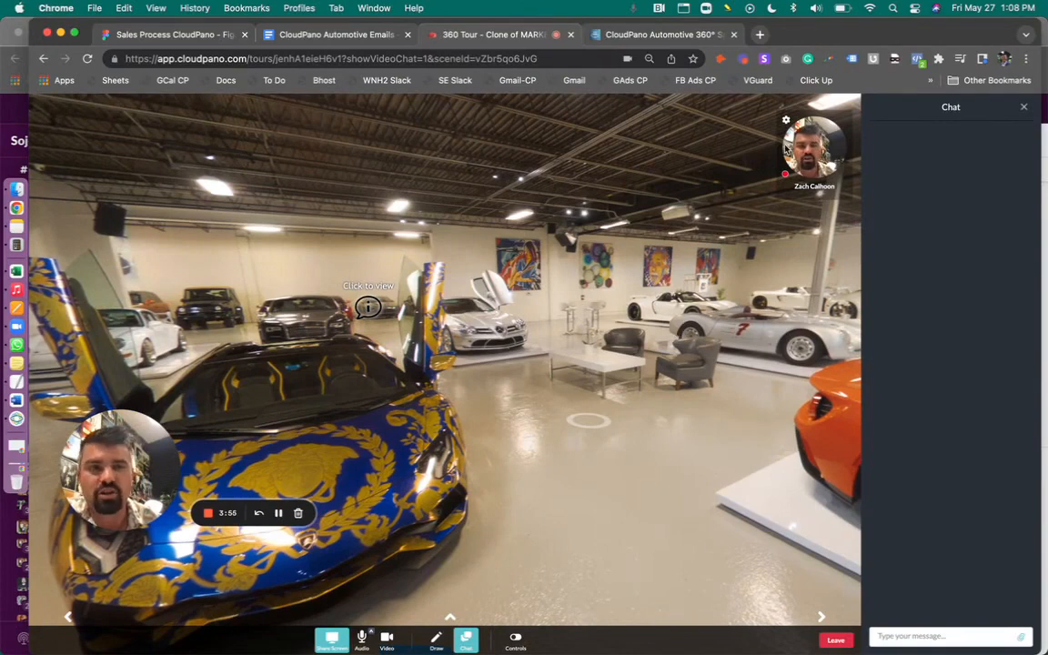
Enlarge the participant's video tile, set it back to Small Size, then show the Automotive website
{"action": "left_click", "coordinate": [786, 120]}
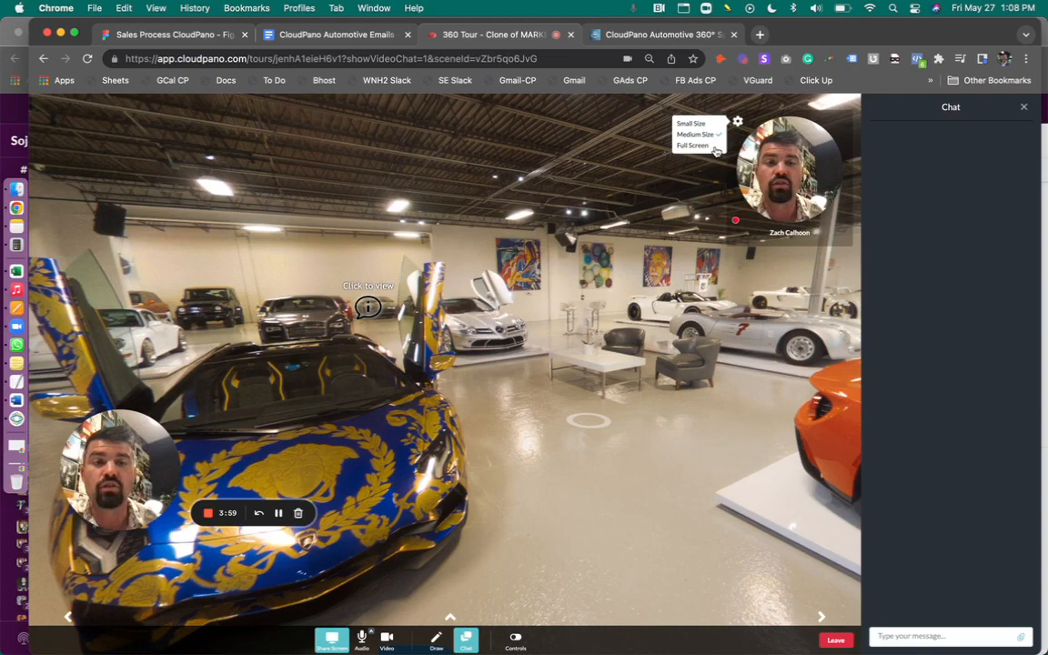
{"action": "left_click", "coordinate": [691, 146]}
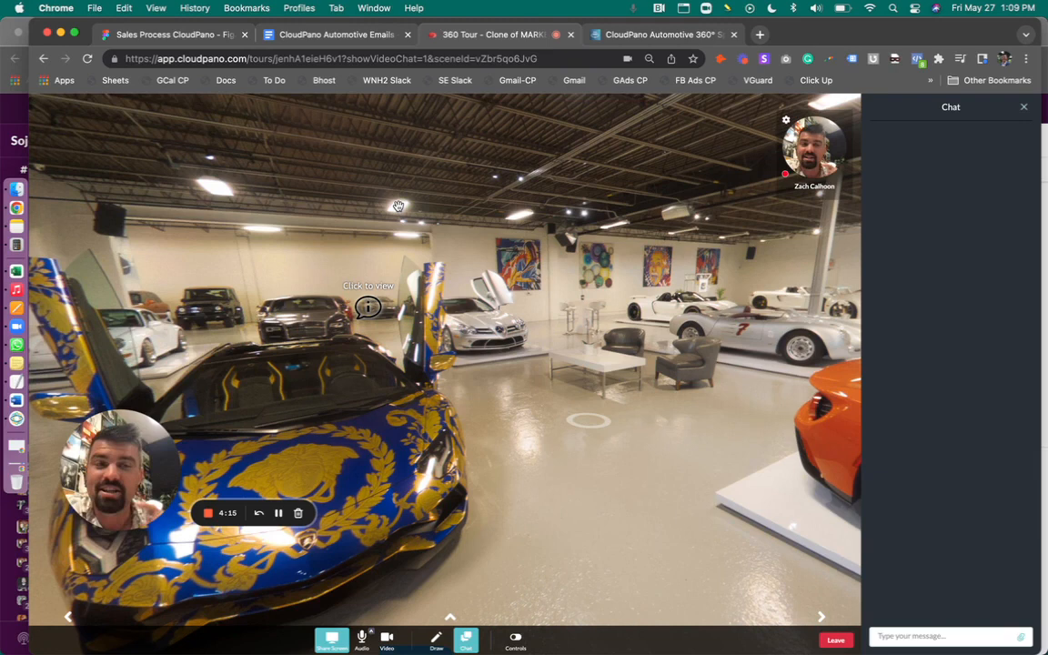
{"action": "mouse_move", "coordinate": [509, 138]}
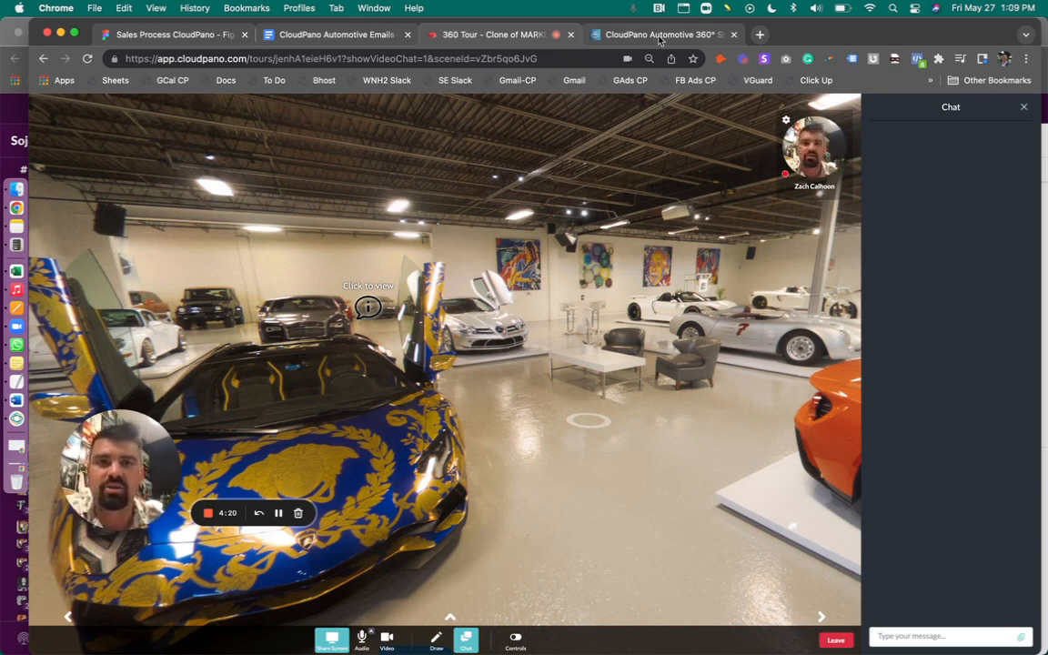
{"action": "left_click", "coordinate": [658, 34]}
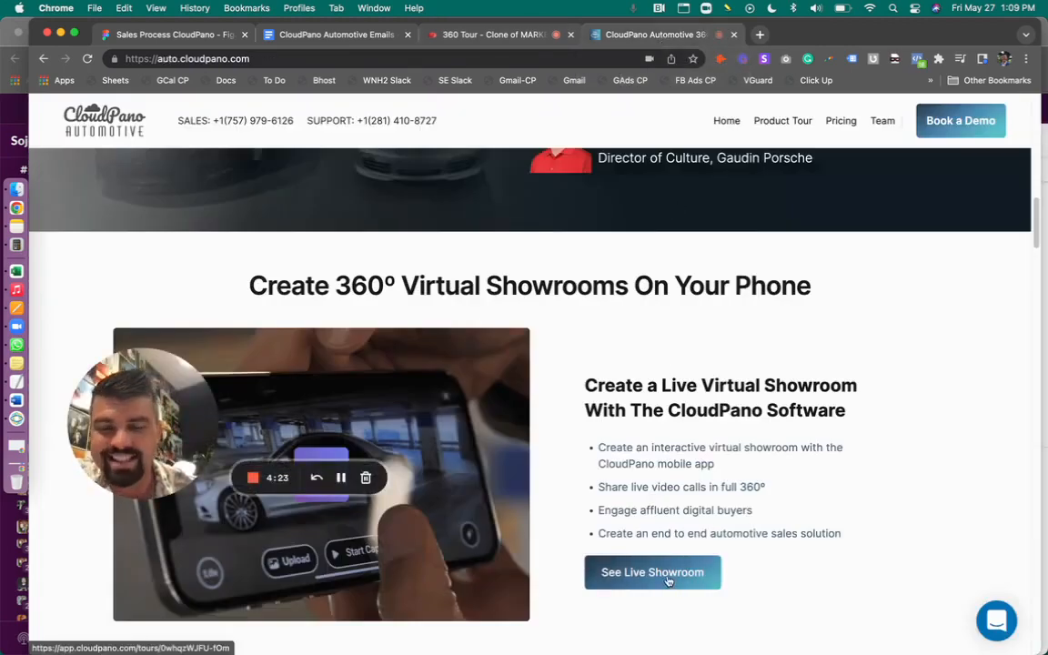
Launch See Live Showroom in a new tab, then return to the video call tab
{"action": "left_click", "coordinate": [651, 571]}
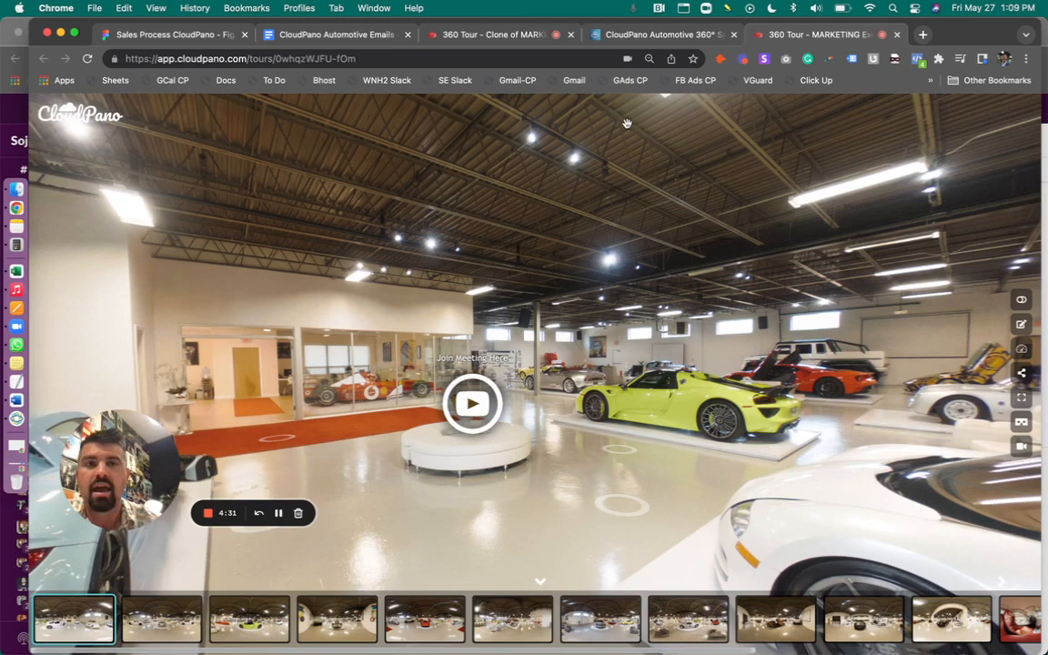
{"action": "left_click", "coordinate": [491, 35]}
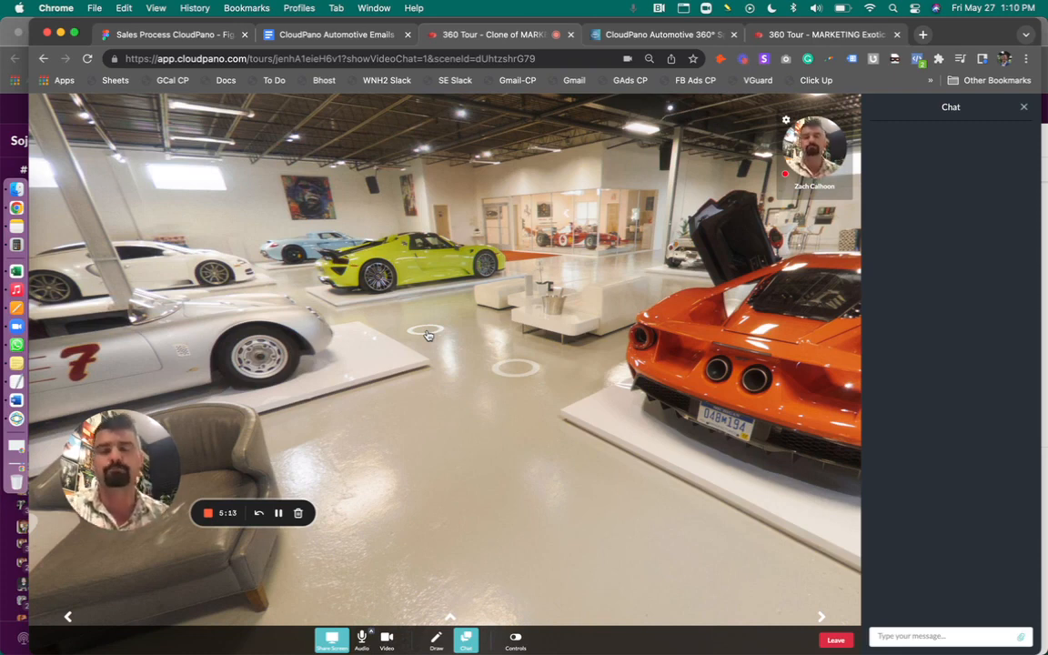
{"action": "mouse_move", "coordinate": [513, 225]}
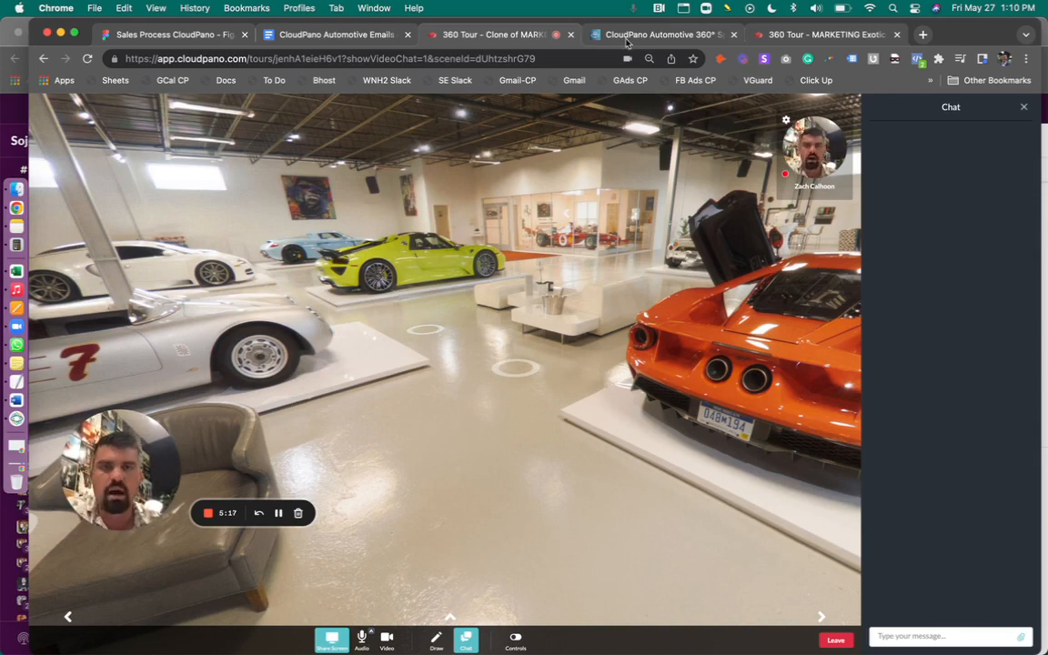
Book a Demo from the website, leave the live call, and show the demo-booking calendar page
{"action": "left_click", "coordinate": [658, 35]}
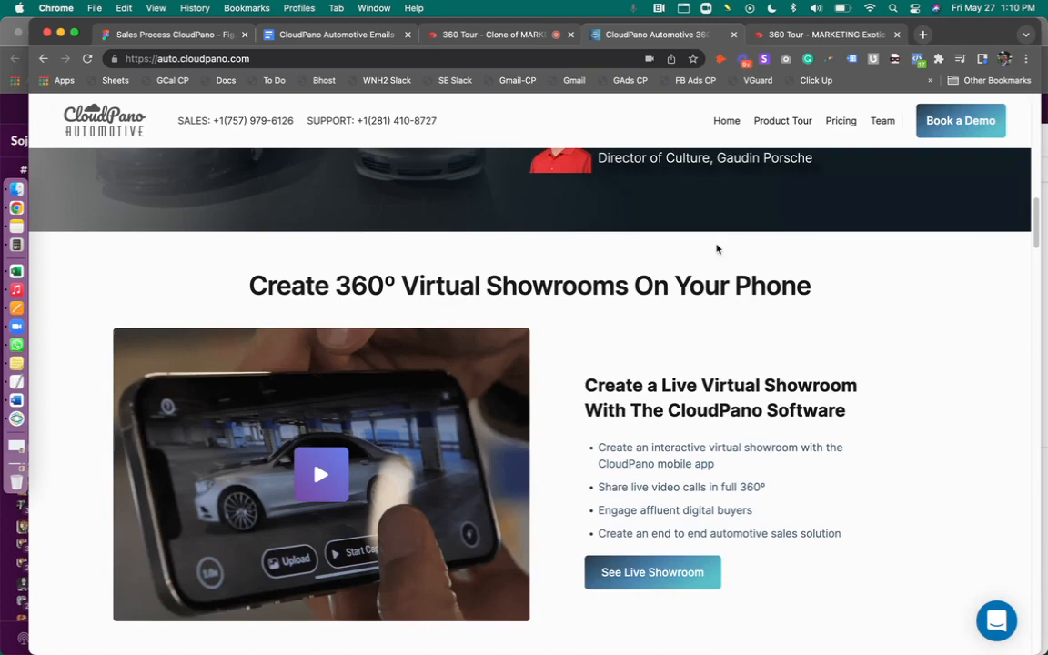
{"action": "left_click", "coordinate": [961, 120]}
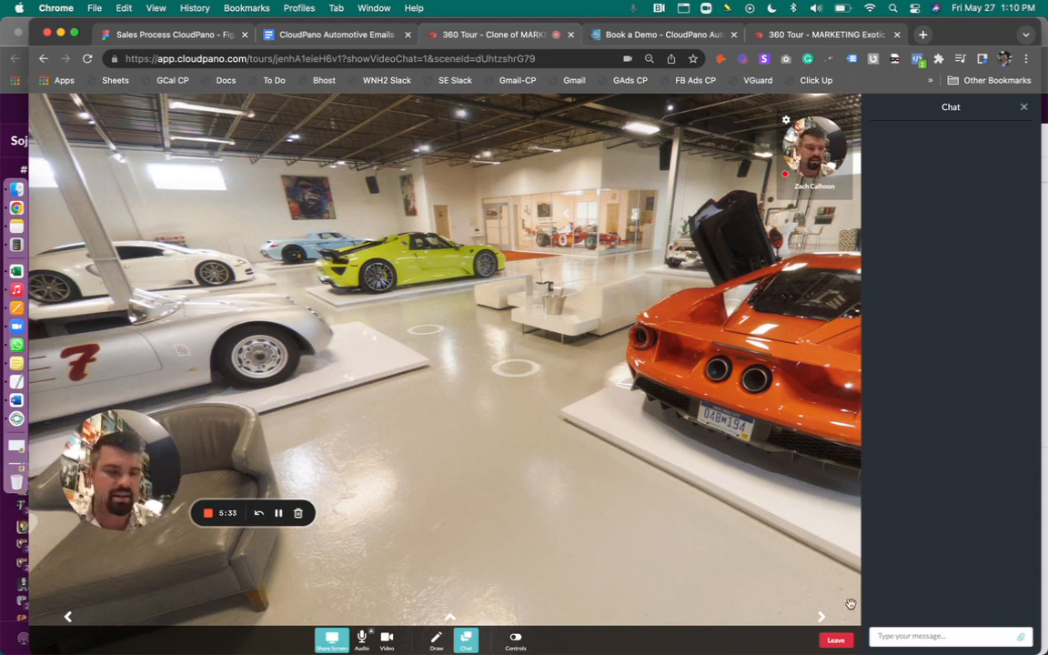
{"action": "left_click", "coordinate": [1022, 105]}
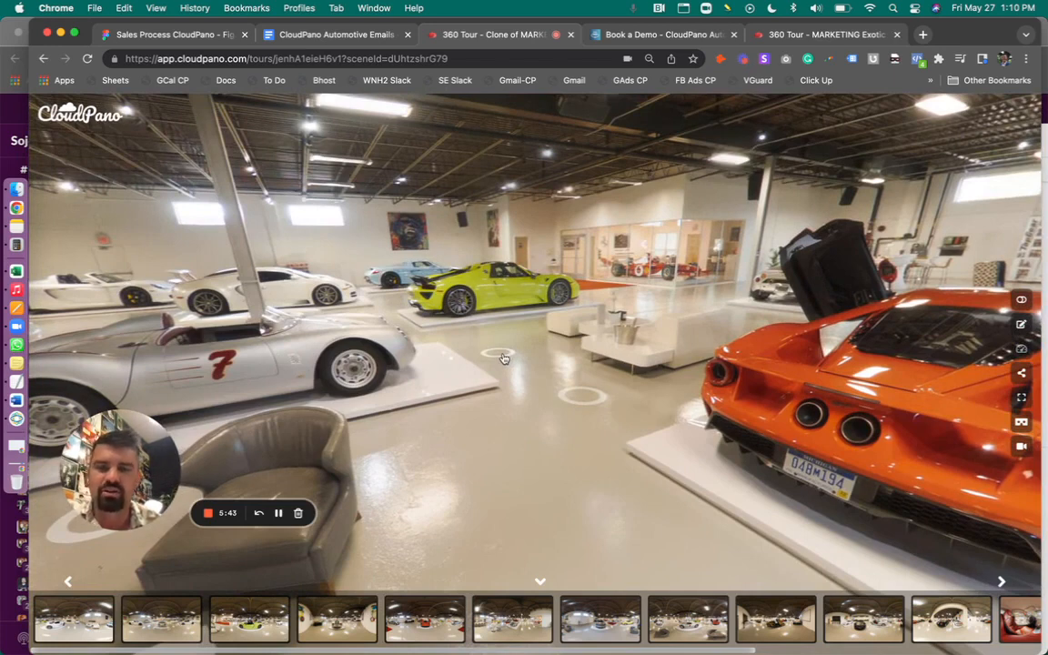
{"action": "mouse_move", "coordinate": [600, 83]}
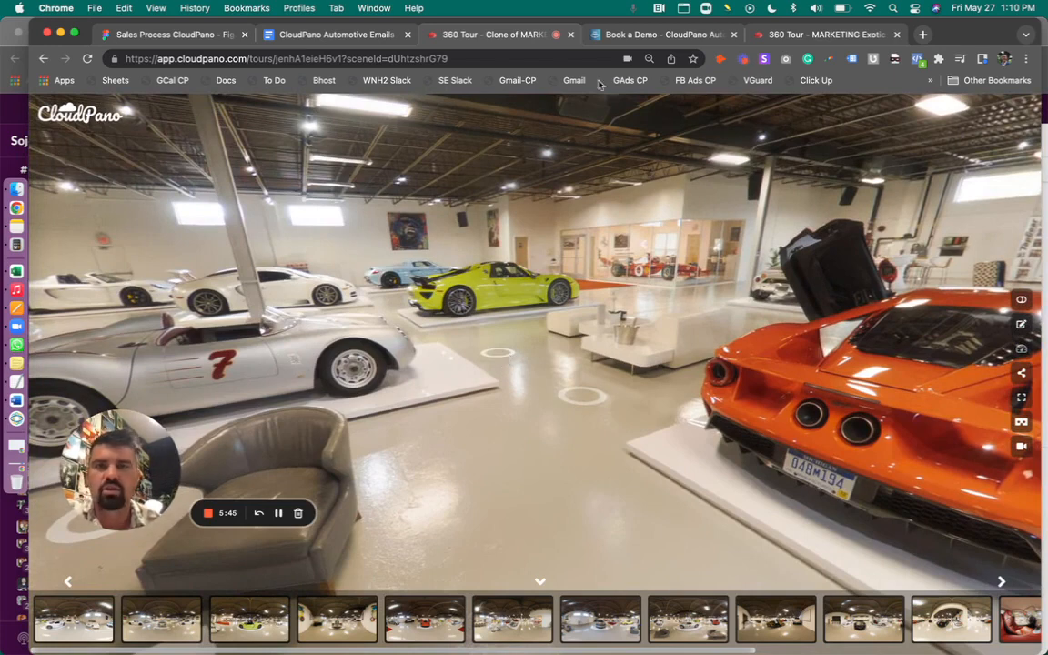
{"action": "left_click", "coordinate": [662, 34]}
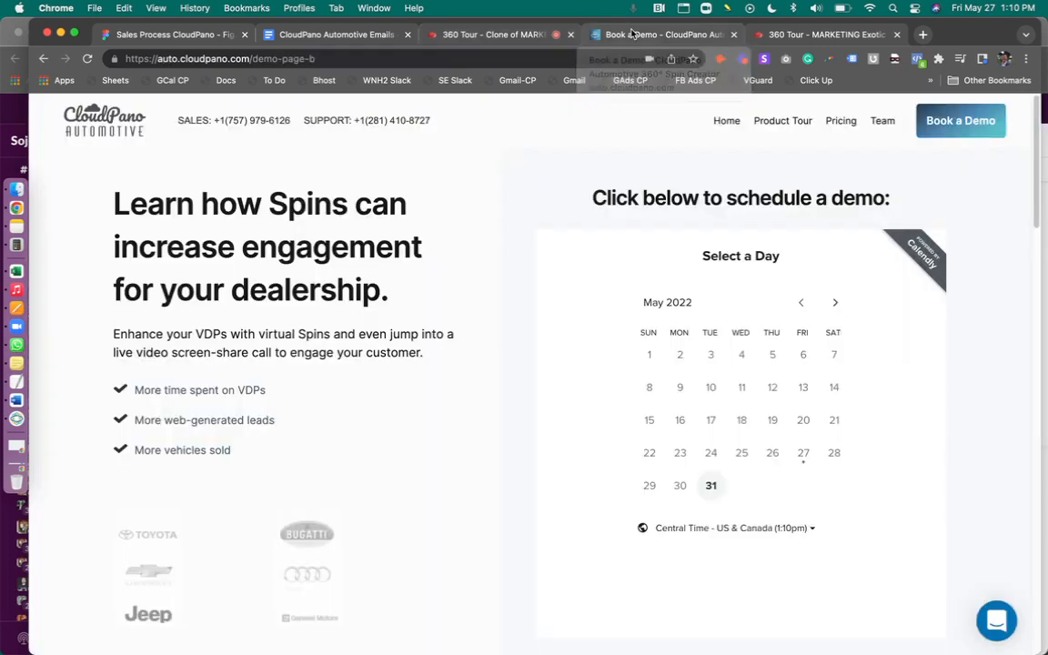